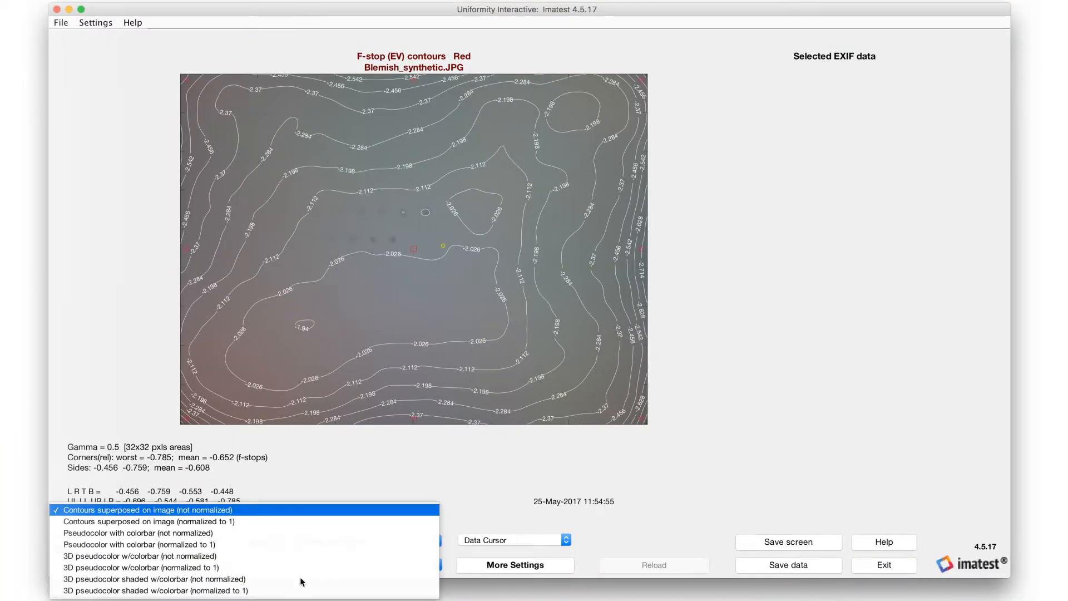
Choose '3D pseudocolor shaded w/colorbar (normalized to 1)' as the display type for the F-stop contours.
click(155, 590)
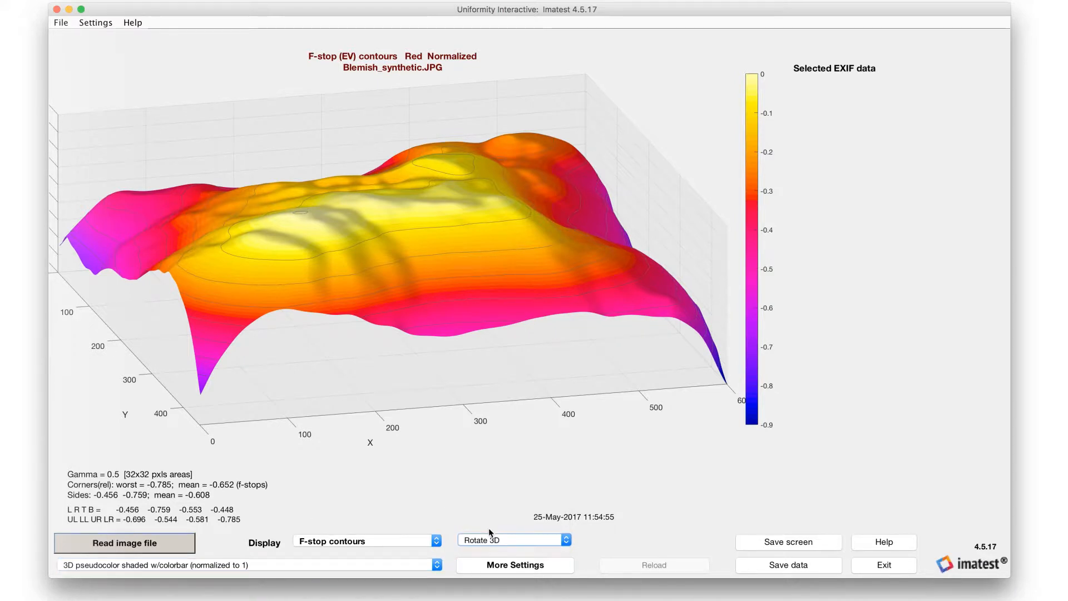
mouse_move(315, 364)
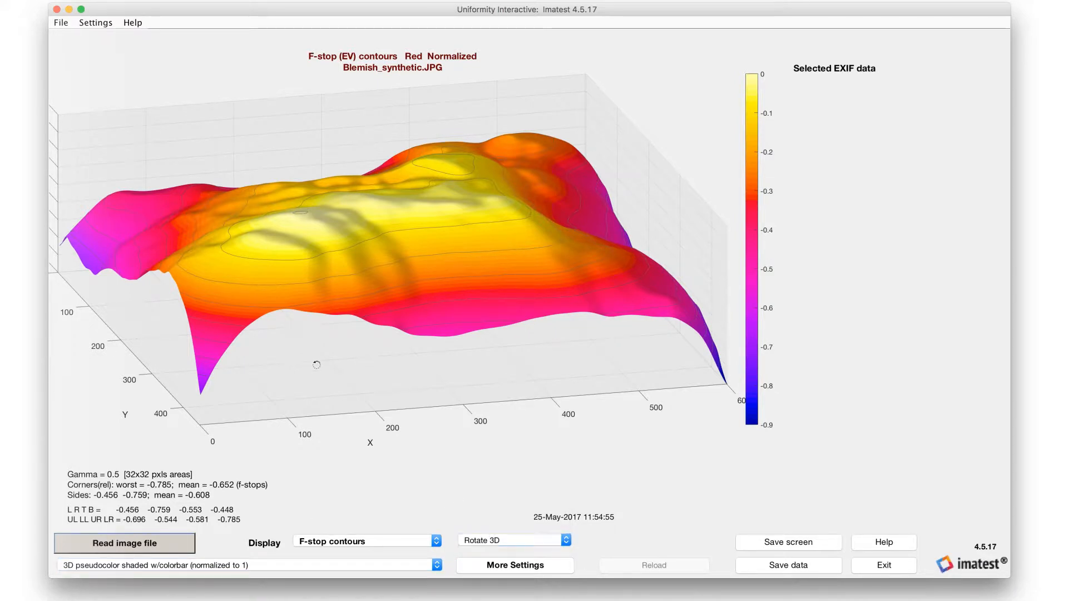